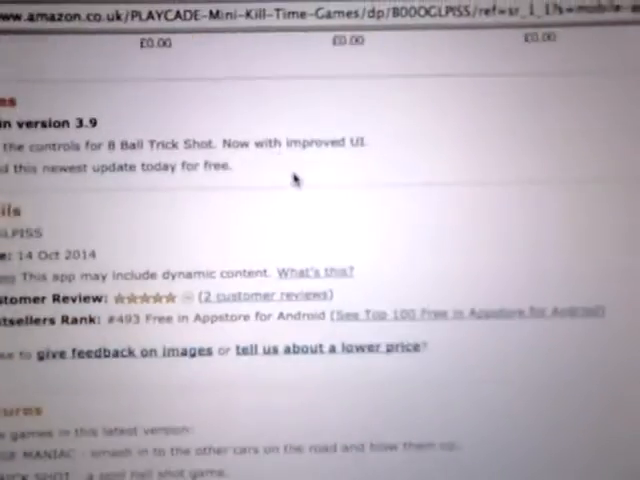
Scroll through Chartboost's iOS analytics, aggregated monthly over the last three months
scroll(up, 3)
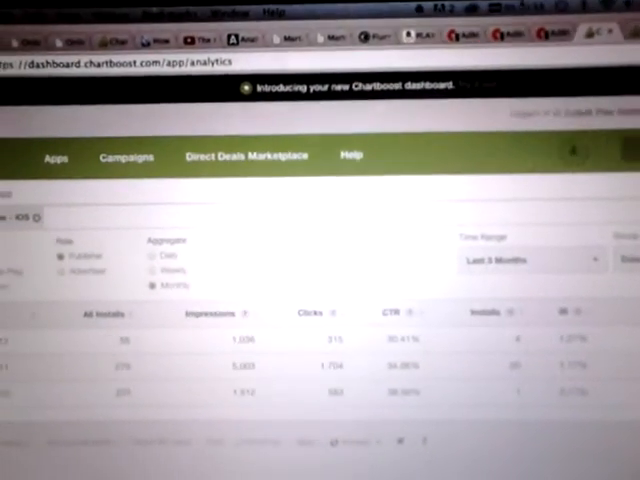
scroll(down, 3)
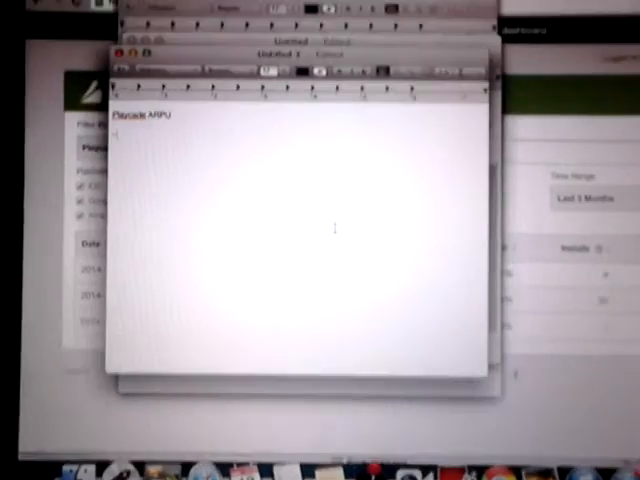
Type the '- iOS' section with month lines, then start the Amazon section with Oct
text(- iOS)
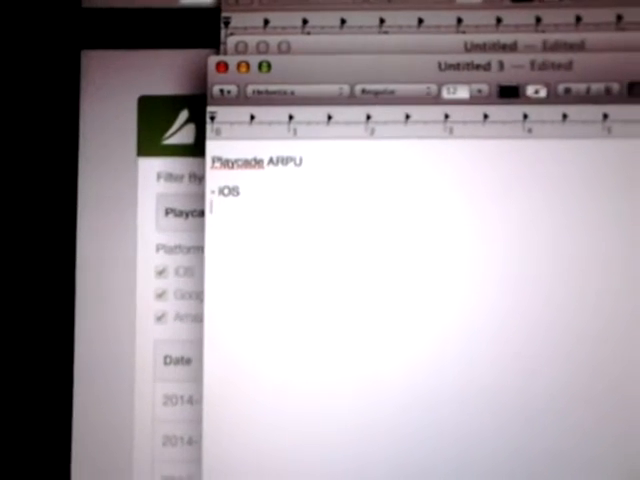
text(Oct)
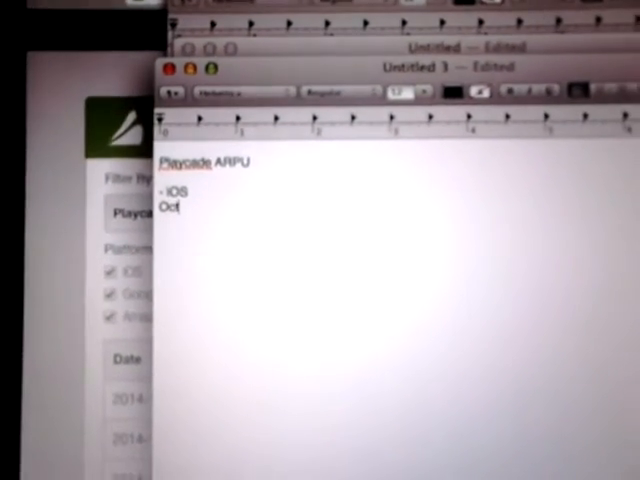
text(Nov)
text(- Amazon)
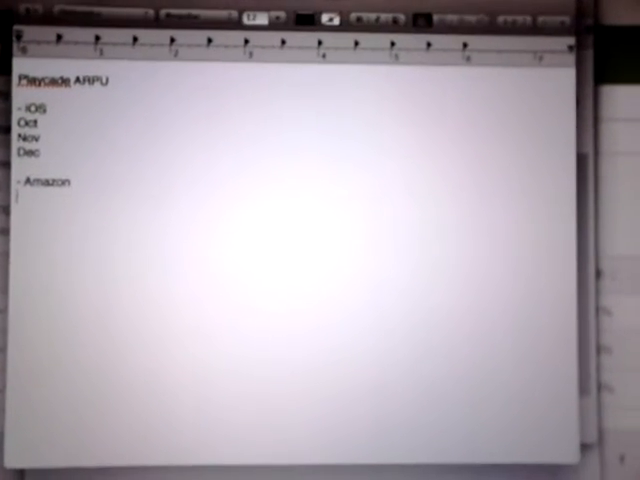
text(Oct)
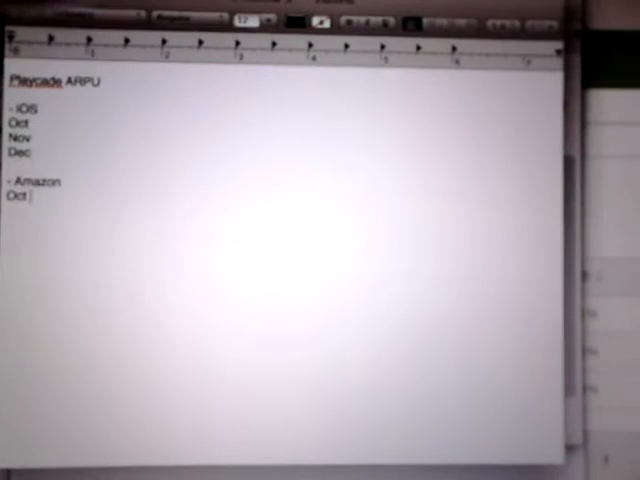
text(Nov)
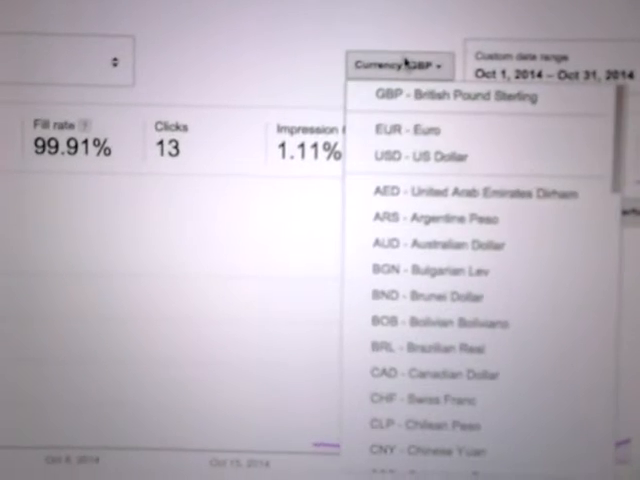
Move the AdMob report to November and December 2014, keeping earnings in GBP
click(432, 156)
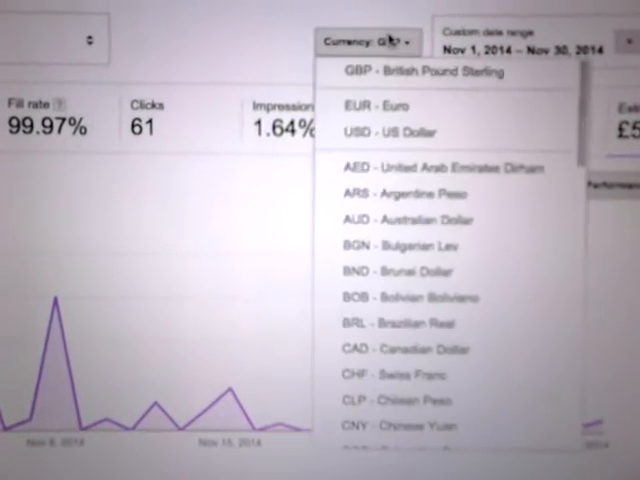
click(401, 133)
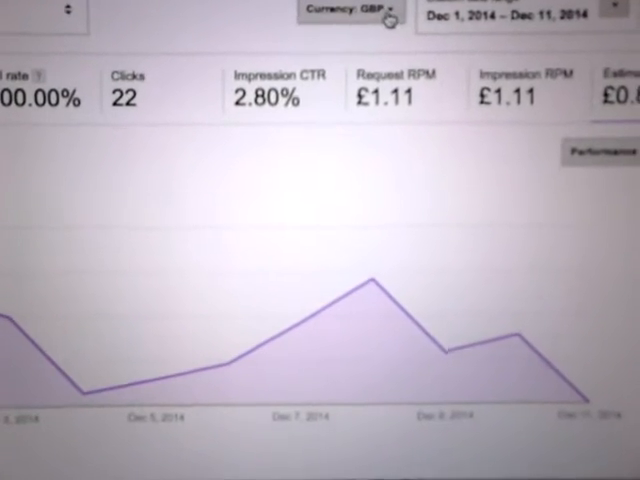
click(365, 13)
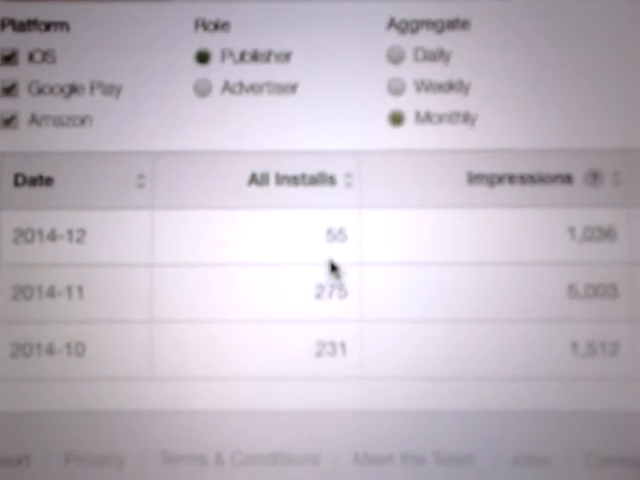
Scroll up Chartboost's monthly table showing 231, 275 and 55 installs for Oct–Dec 2014
scroll(up, 3)
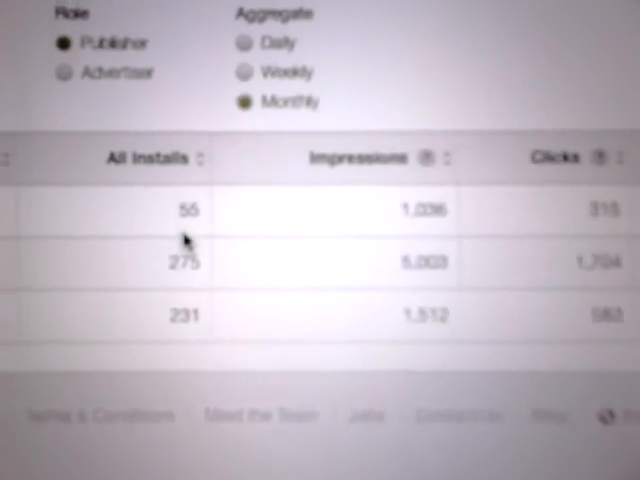